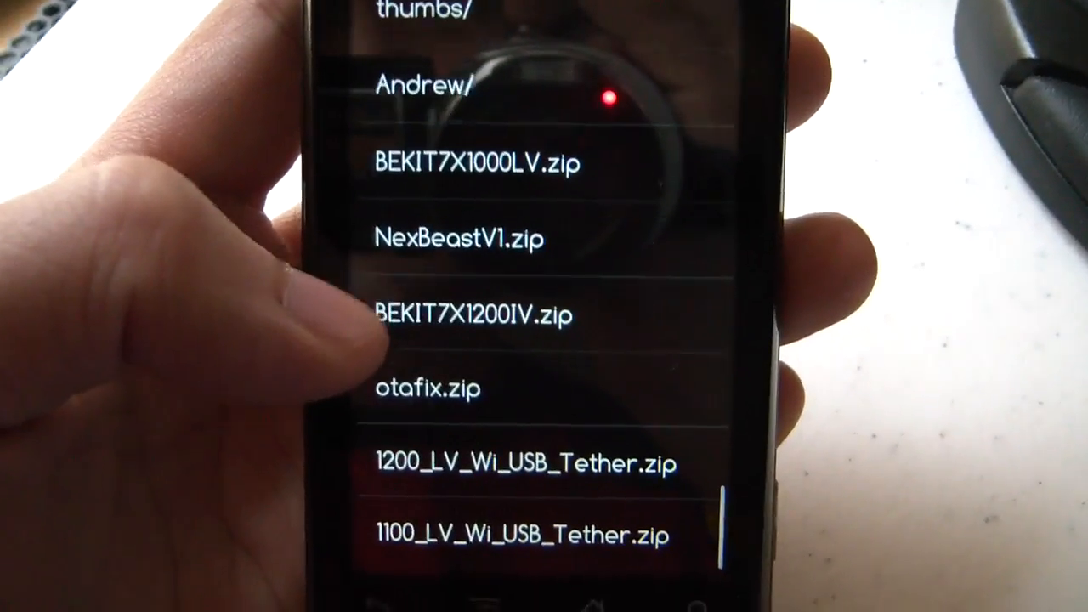
Step: Scroll through Settings to About phone showing model Droid on firmware 2.1
{"action": "scroll", "scroll_direction": "up", "scroll_amount": 3}
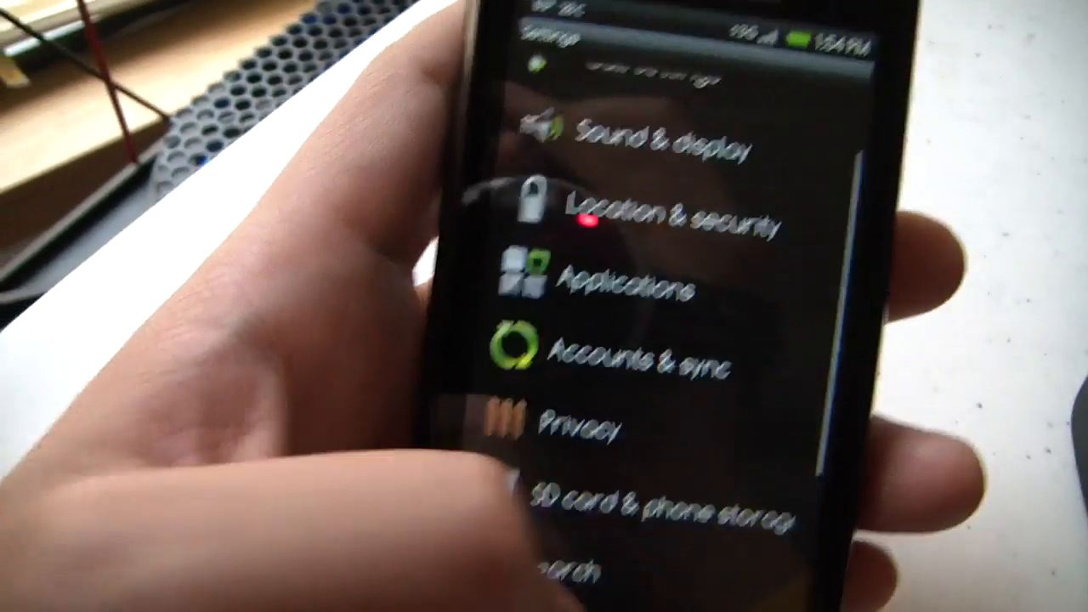
{"action": "scroll", "scroll_direction": "down", "scroll_amount": 3}
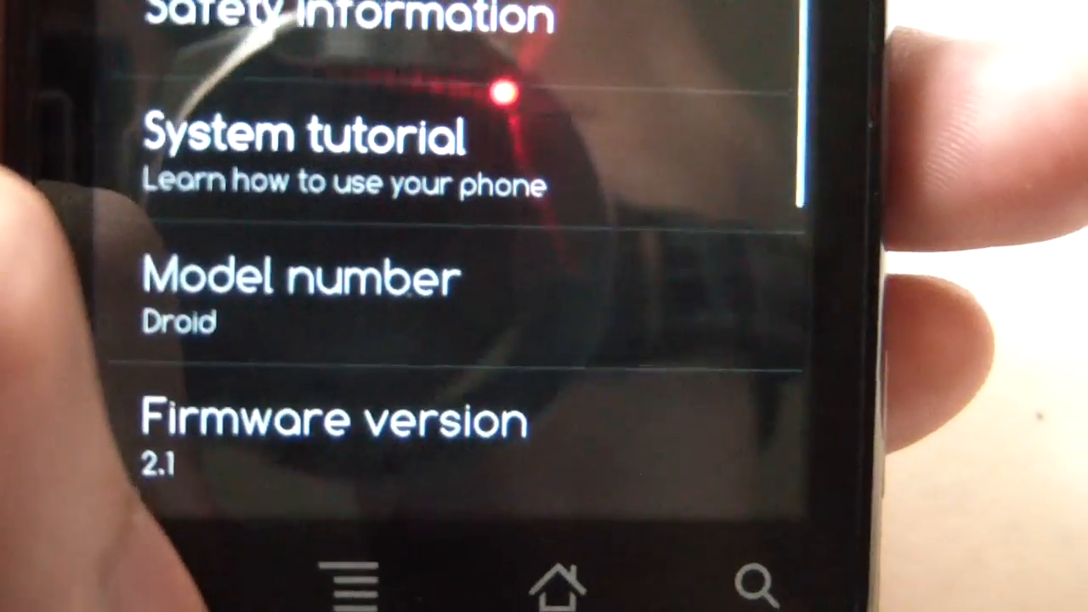
{"action": "scroll", "scroll_direction": "down", "scroll_amount": 3}
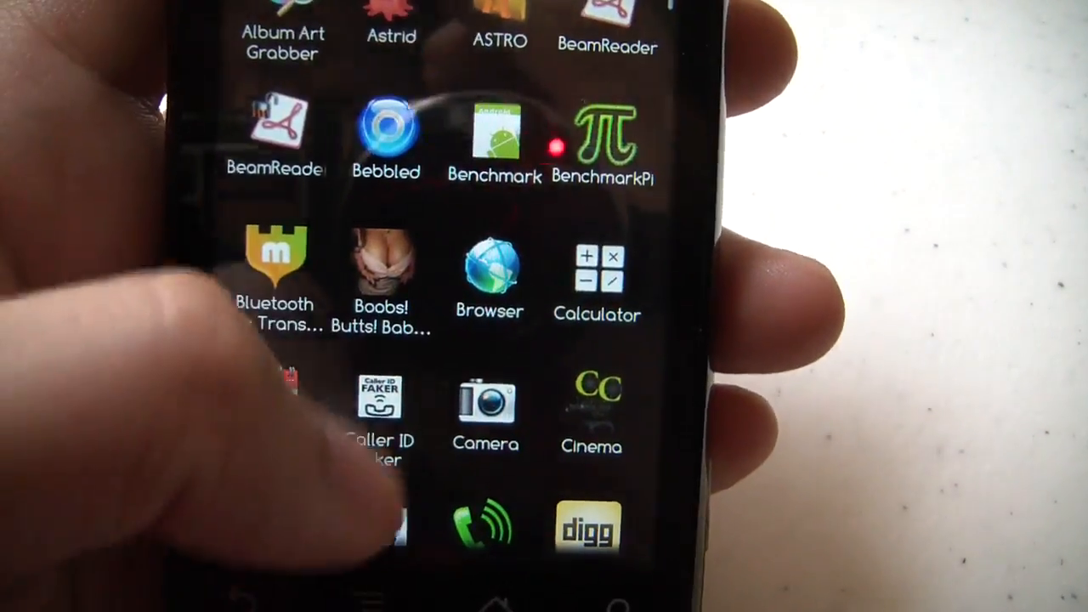
Step: Launch SetCPU from the app drawer, bringing up its root-user notice
{"action": "scroll", "scroll_direction": "down", "scroll_amount": 3}
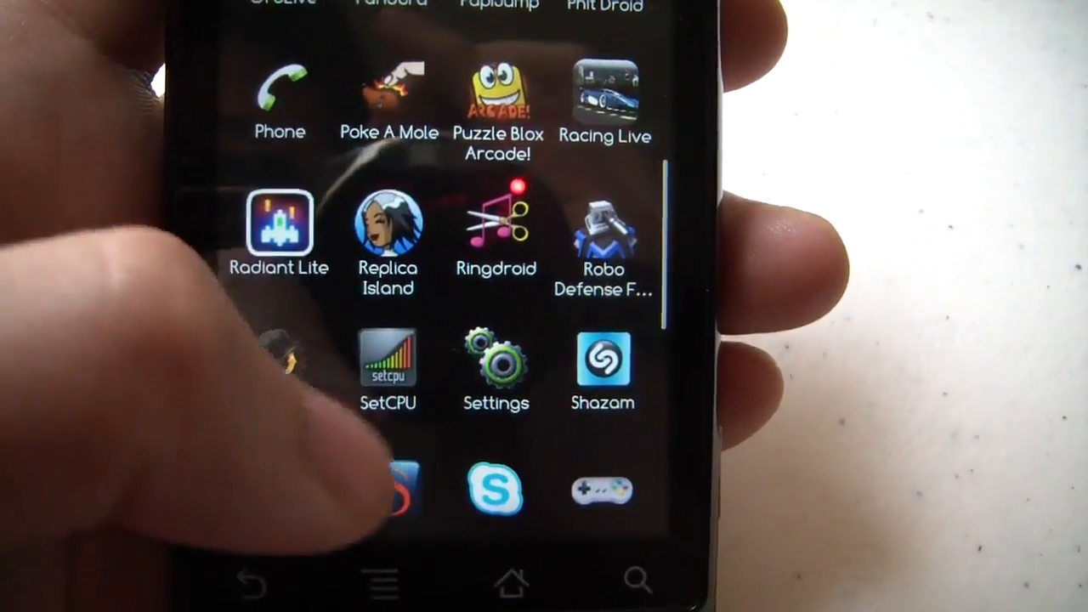
{"action": "left_click", "coordinate": [387, 357]}
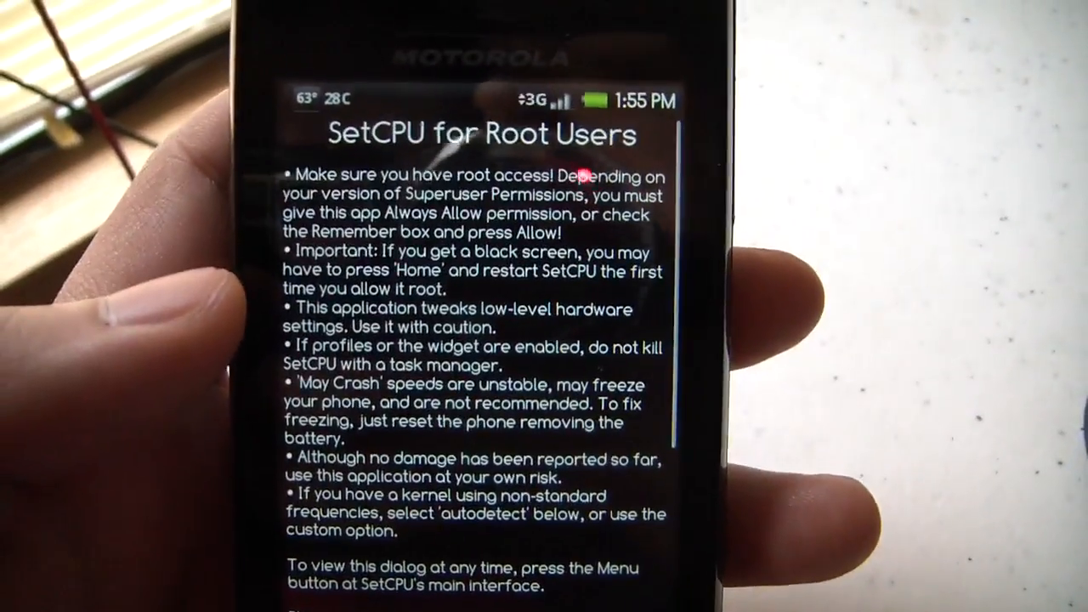
Step: Scroll SetCPU's main screen showing max 1100000, min 250000 and Set on Boot
{"action": "scroll", "scroll_direction": "down", "scroll_amount": 3}
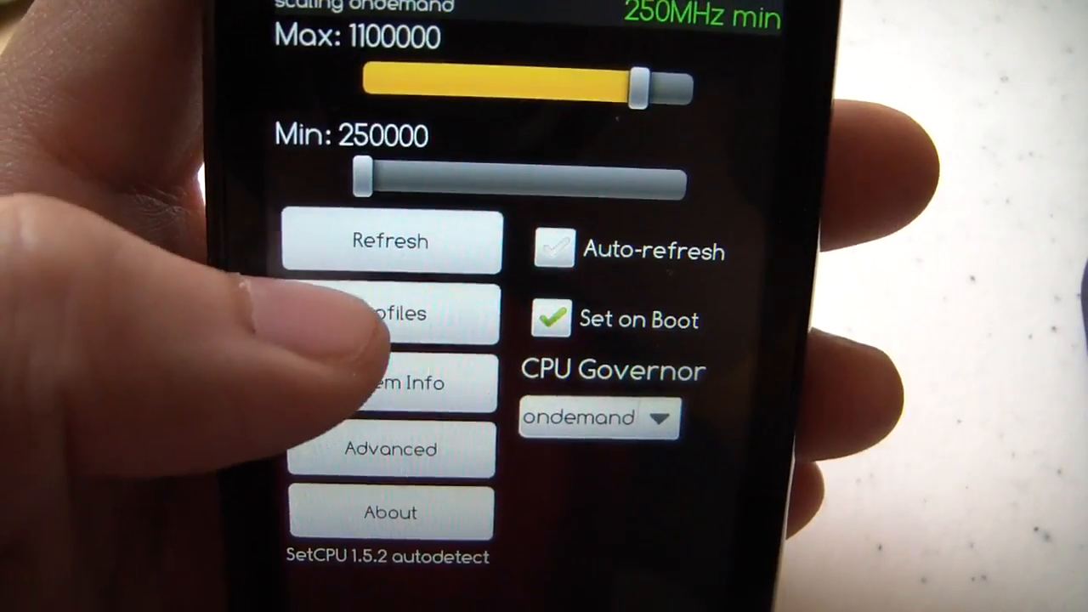
Step: View System Info confirming kernel 2.6.29-omap1-P3Droid at 1100000 kHz, battery 90%
{"action": "left_click", "coordinate": [389, 313]}
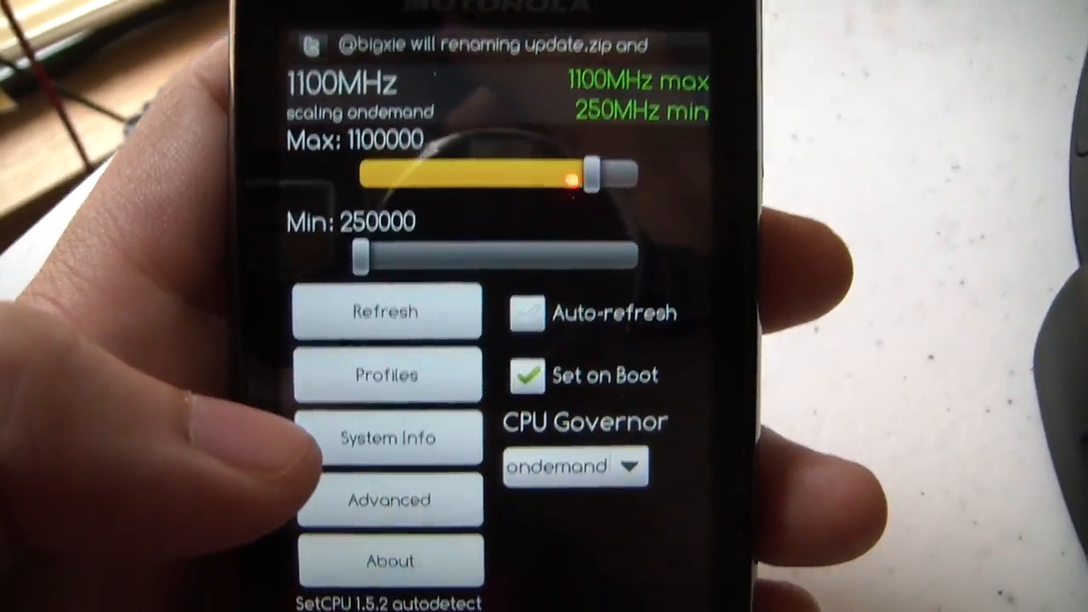
{"action": "left_click", "coordinate": [388, 438]}
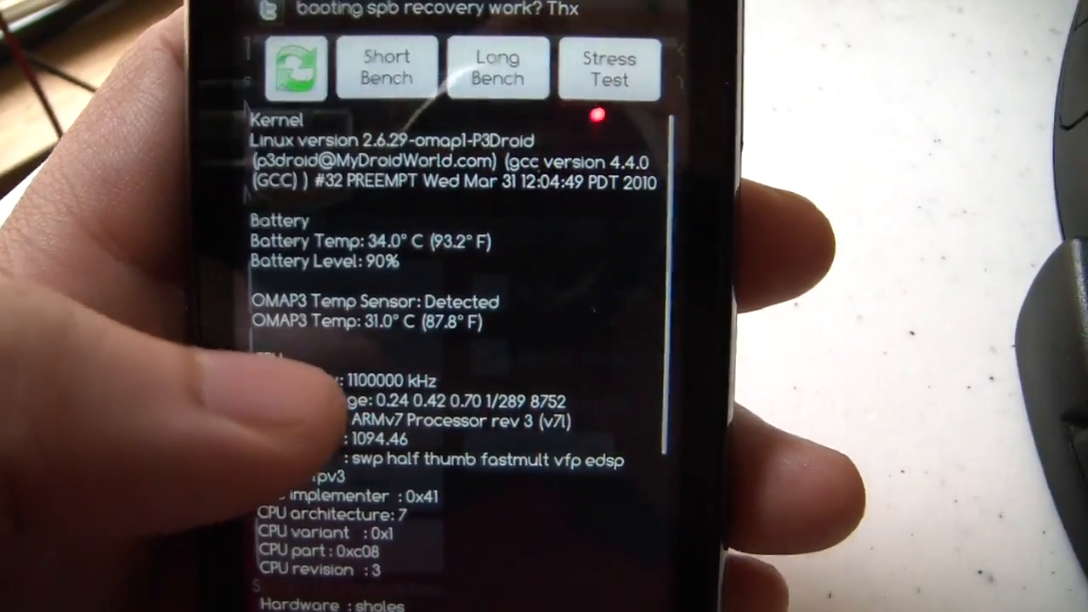